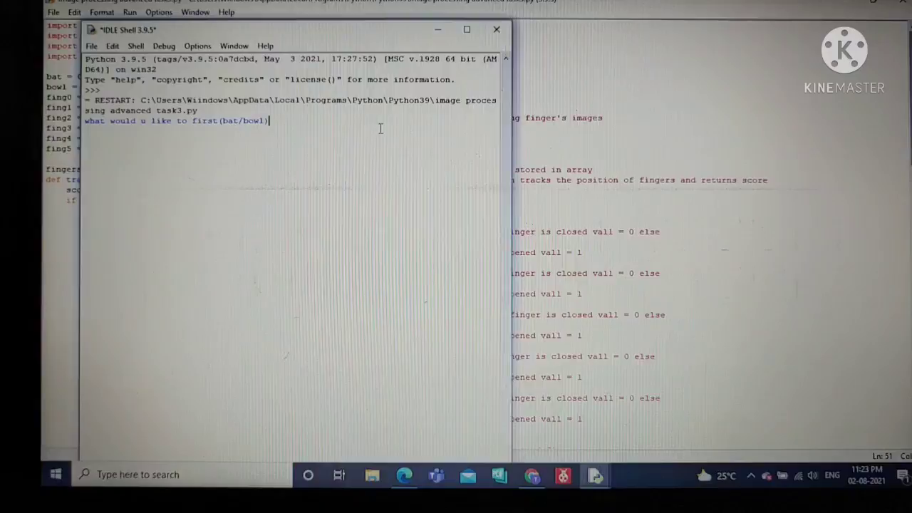
# Answer the bat/bowl prompt in the shell with 'bowl' to bowl first
pyautogui.write('bow')
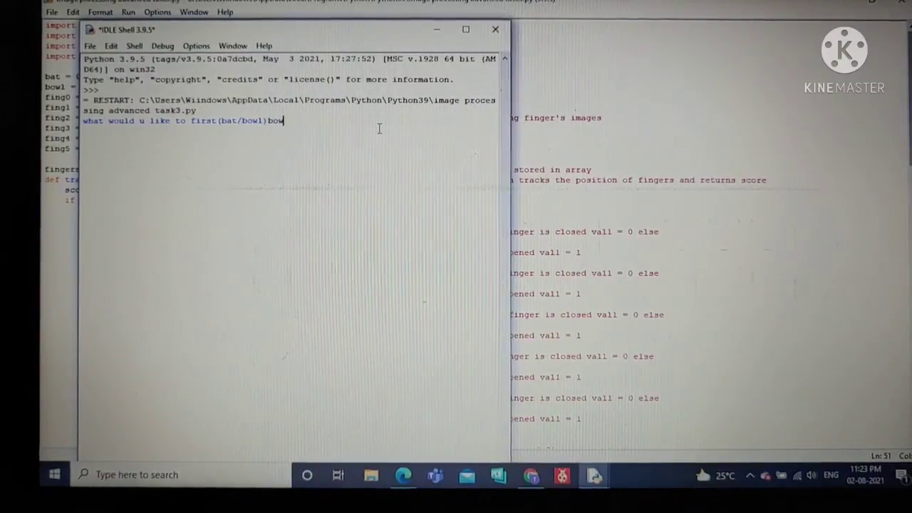
pyautogui.press('enter')
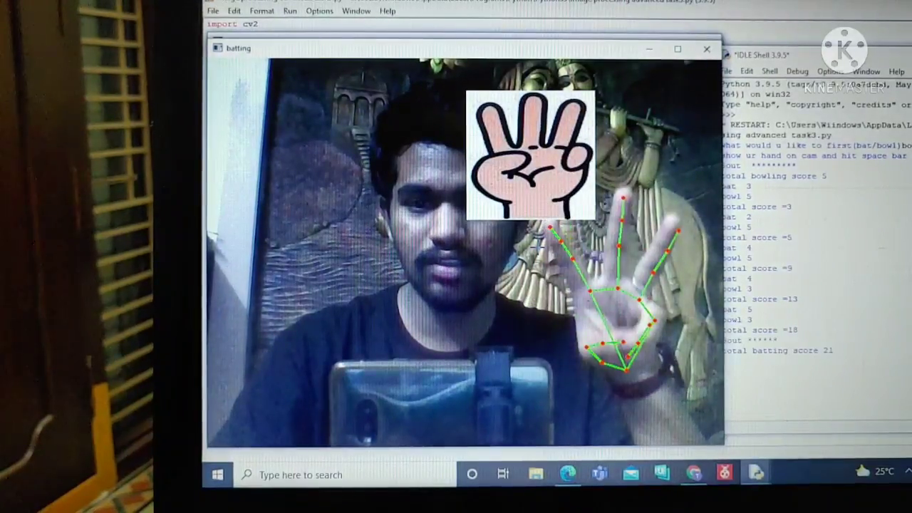
# Return to the IDLE window after the batting innings finishes in the OpenCV view
pyautogui.click(706, 49)
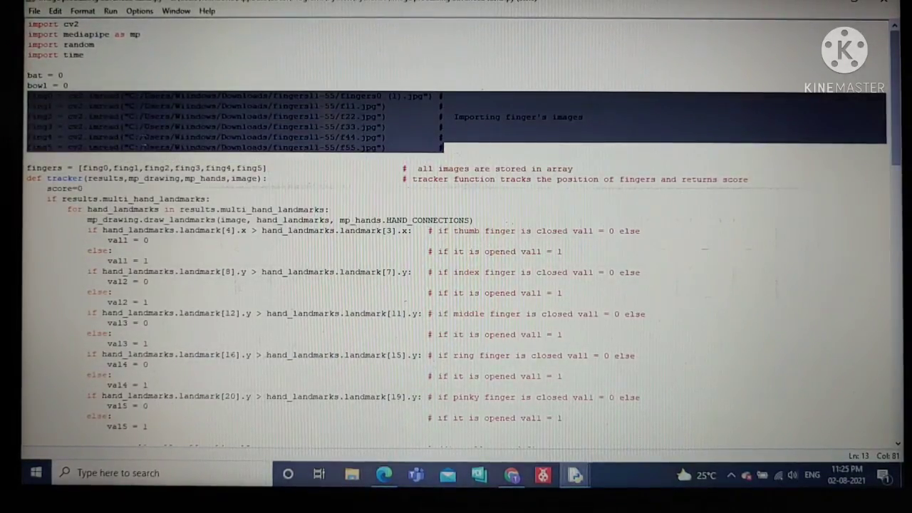
# Review the finger image imports and tracker function, highlighting the thumb-closed comment
pyautogui.click(305, 147)
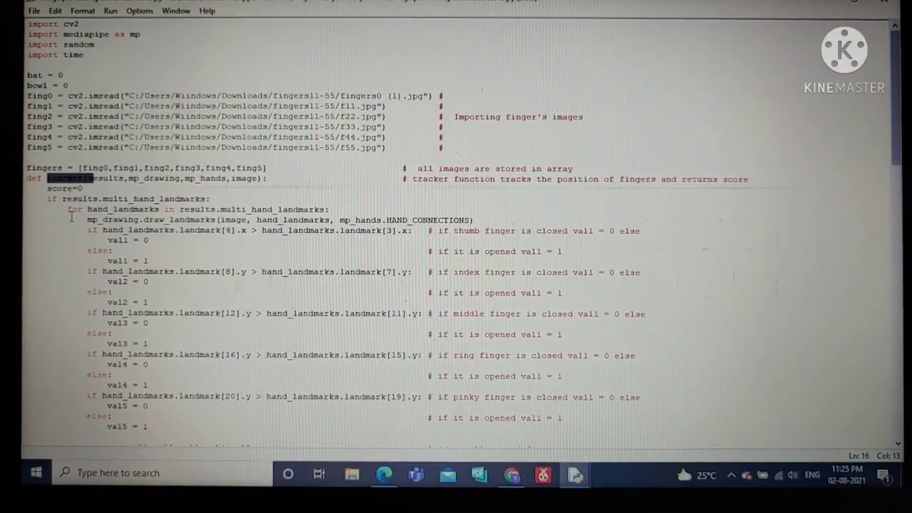
pyautogui.scroll(-3)
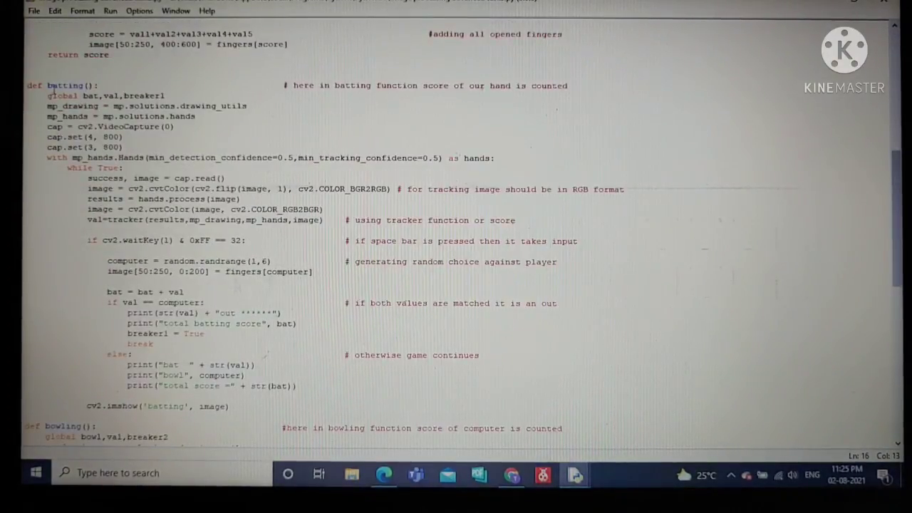
pyautogui.scroll(-3)
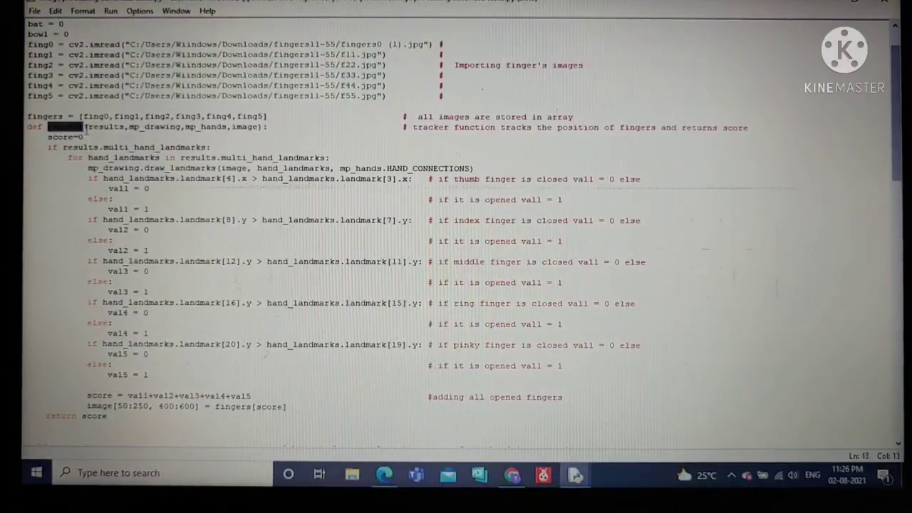
pyautogui.scroll(-3)
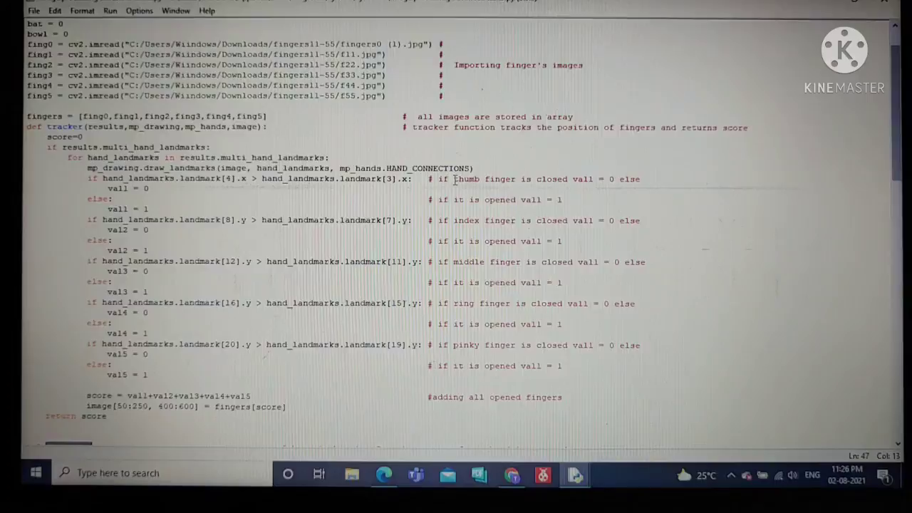
pyautogui.doubleClick(482, 179)
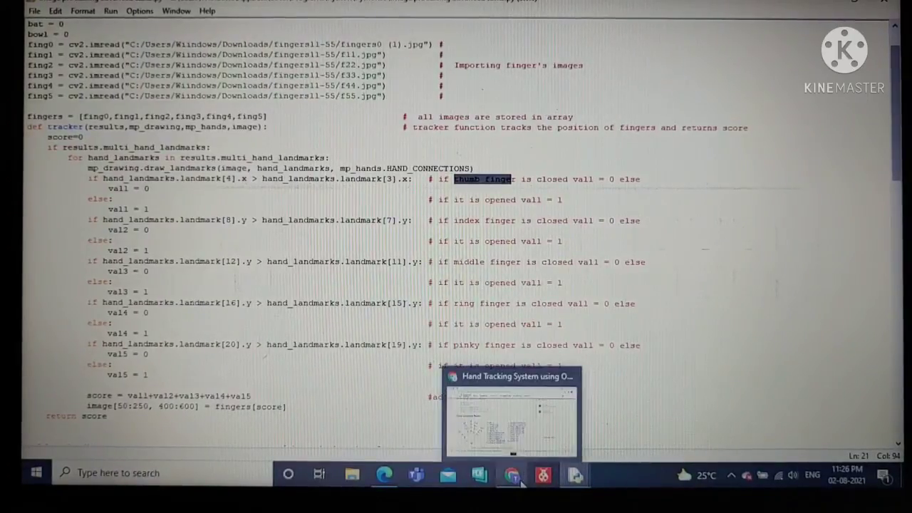
# Bring up the hand landmark article in Chrome showing the 21 MediaPipe keypoints
pyautogui.click(511, 472)
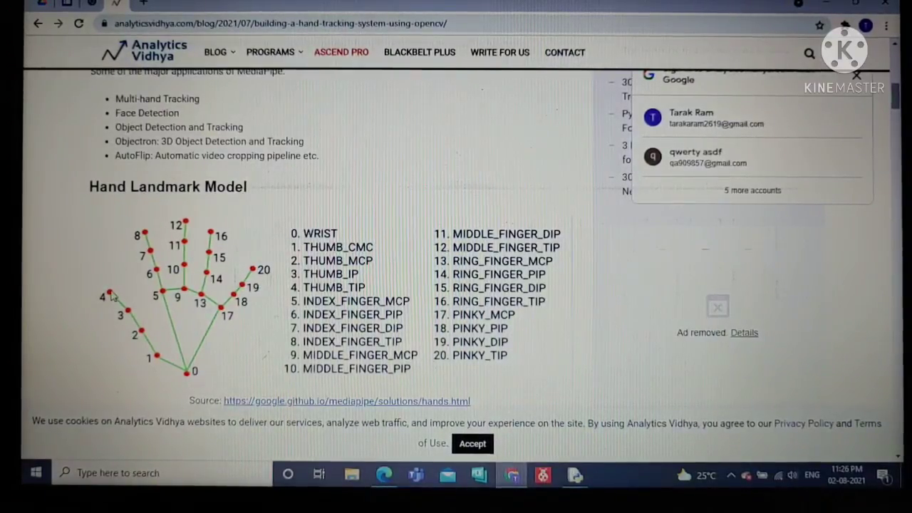
pyautogui.moveTo(142, 313)
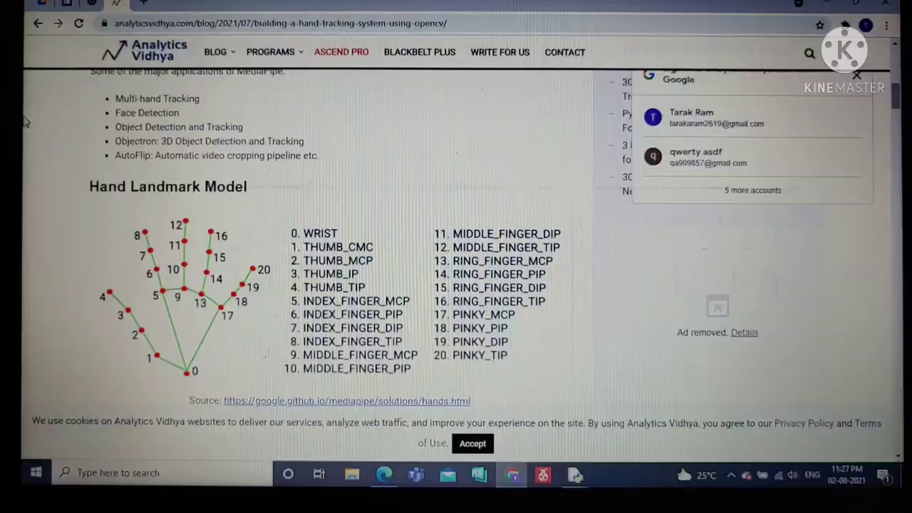
pyautogui.moveTo(59, 127)
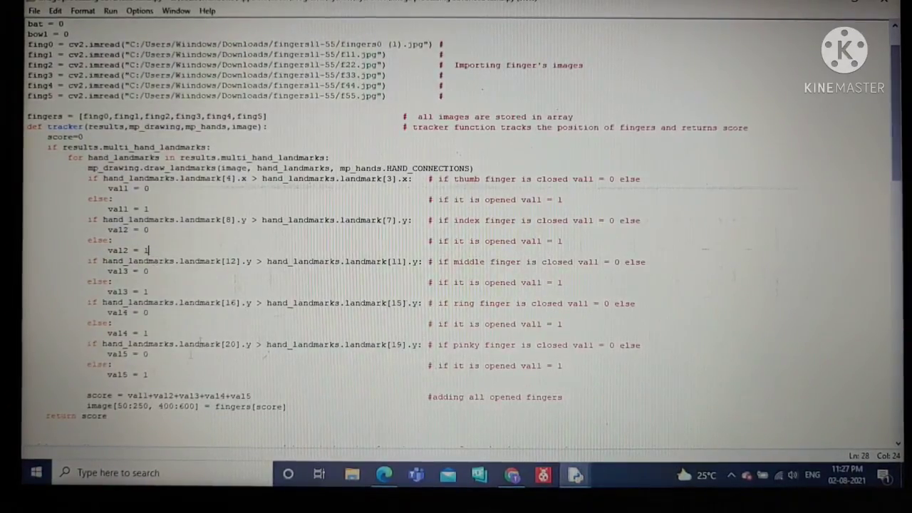
pyautogui.scroll(-3)
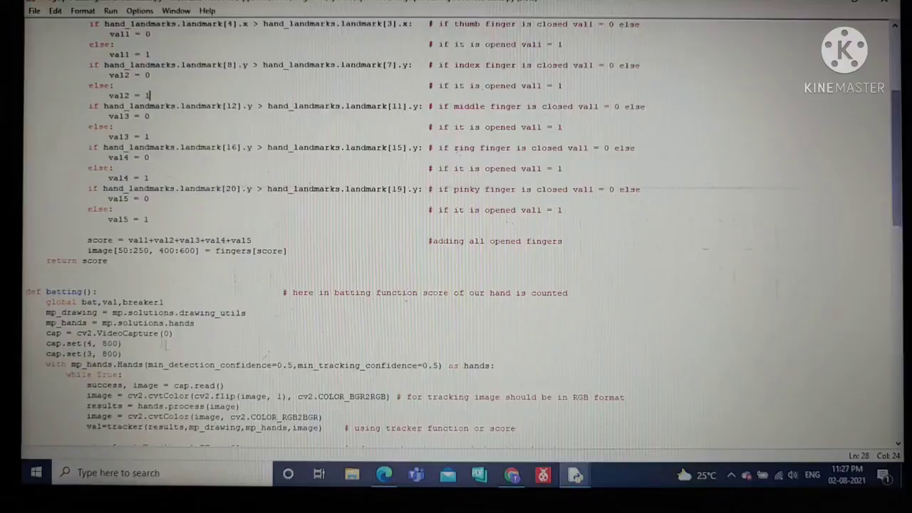
pyautogui.doubleClick(143, 241)
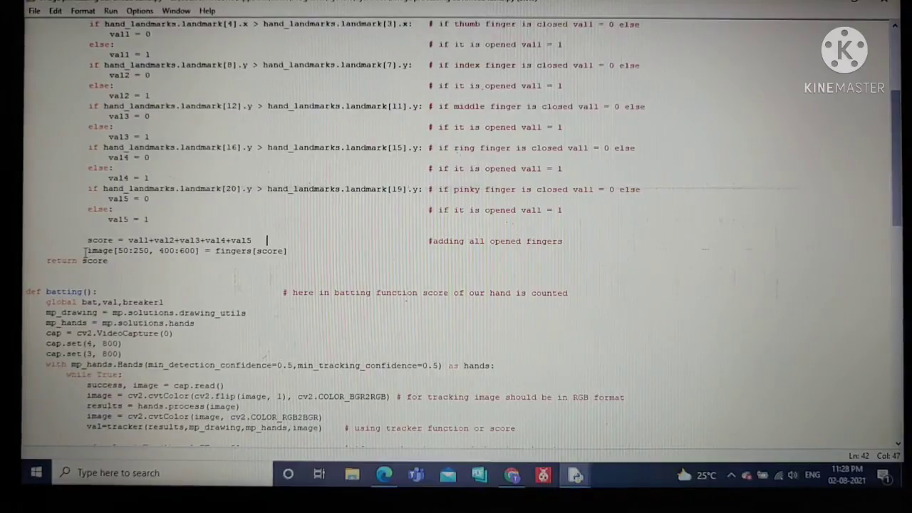
pyautogui.tripleClick(185, 250)
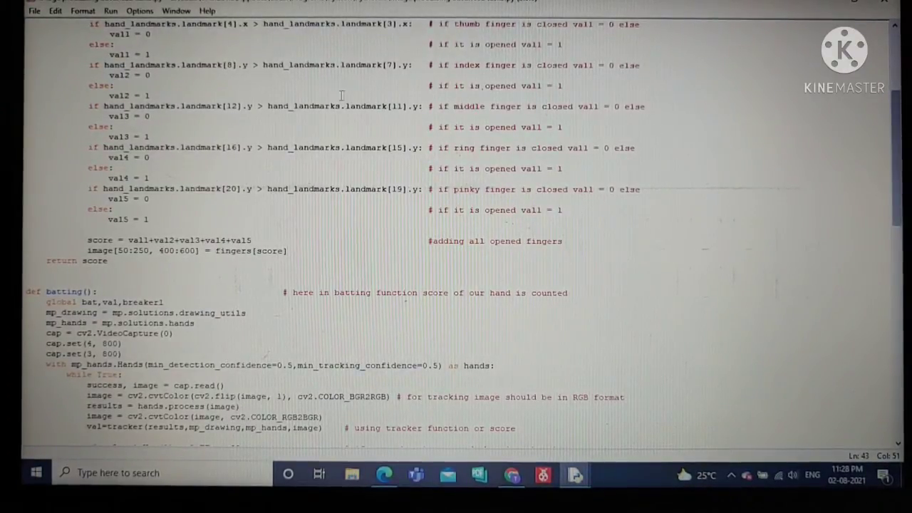
pyautogui.scroll(-3)
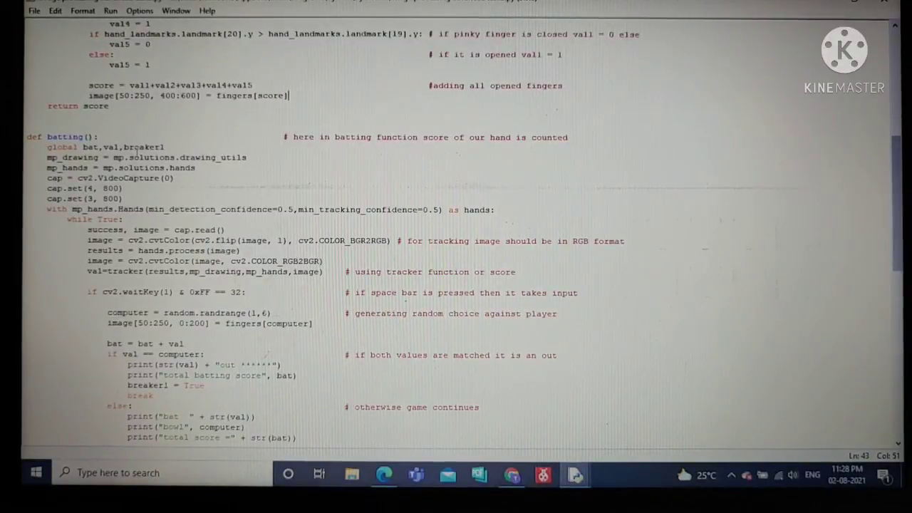
pyautogui.scroll(-3)
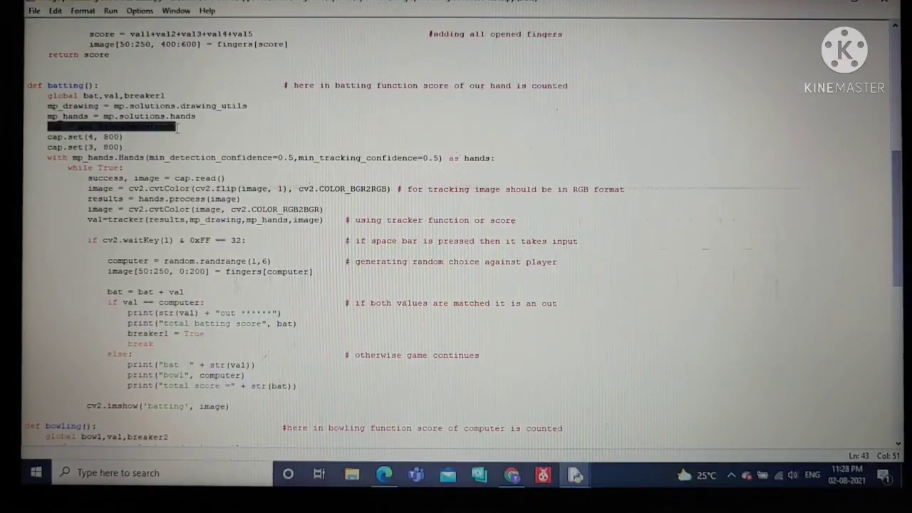
pyautogui.write('cap = cv2.VideoCapture(0)')
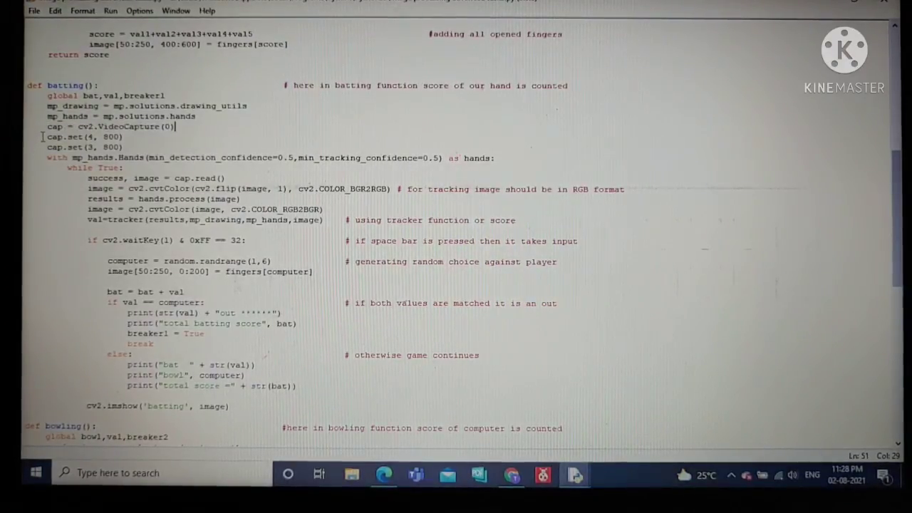
pyautogui.moveTo(70, 137); pyautogui.dragTo(121, 147)
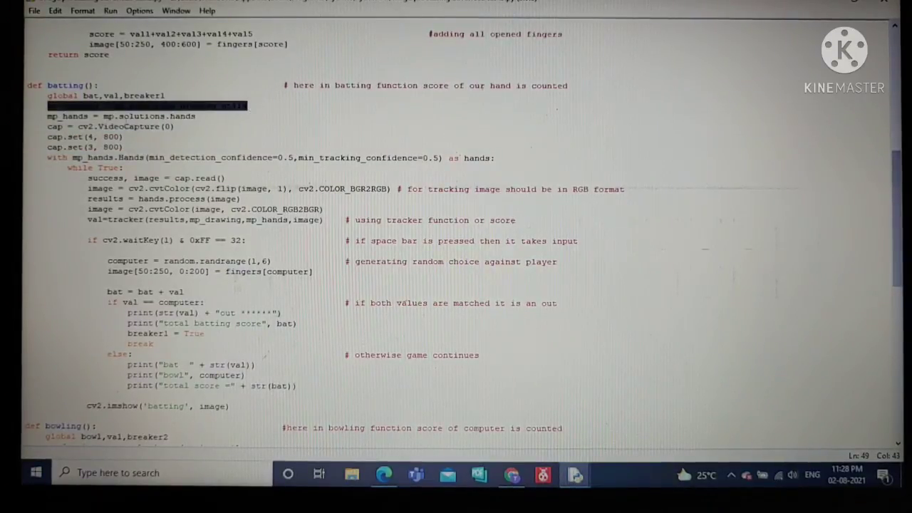
pyautogui.write('mp_drawing = mp.solutions.drawing_utils')
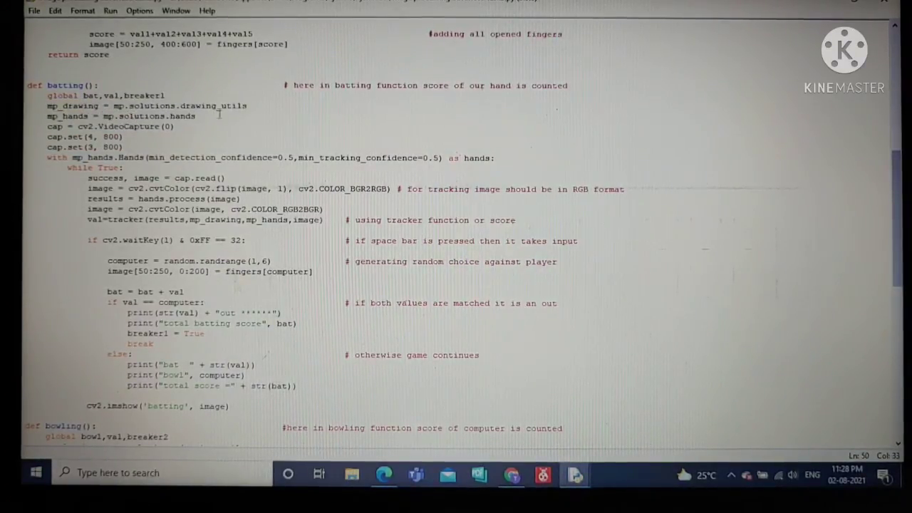
pyautogui.scroll(-3)
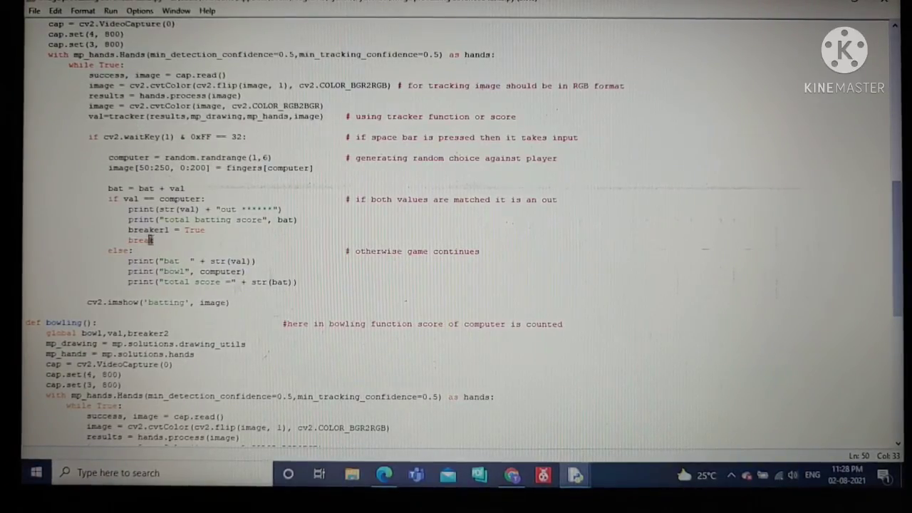
pyautogui.doubleClick(138, 239)
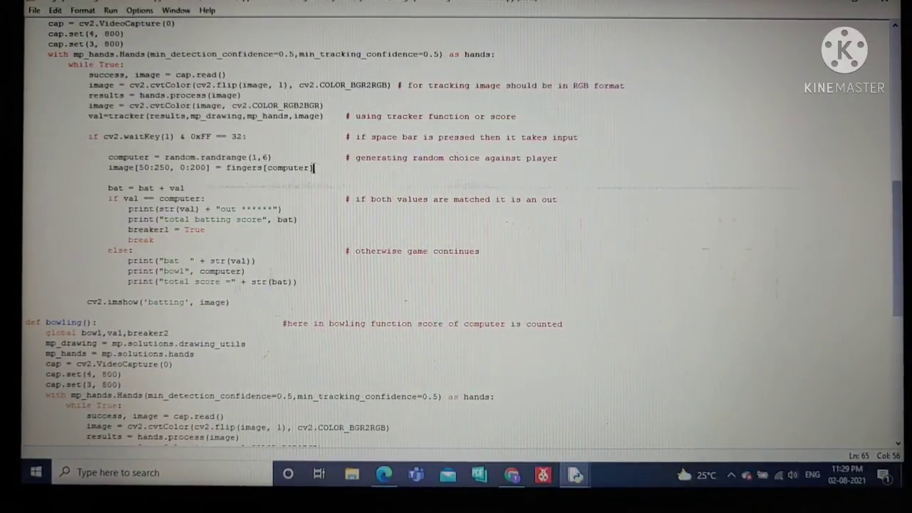
pyautogui.tripleClick(206, 168)
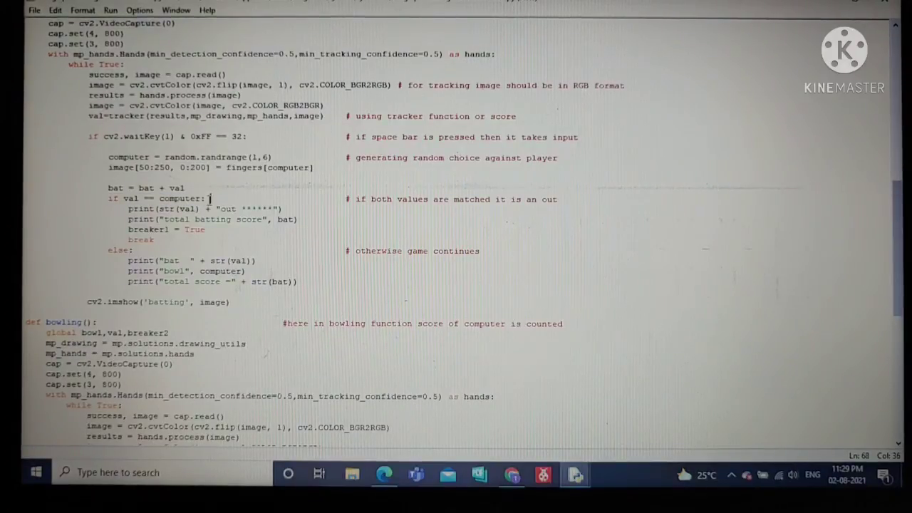
pyautogui.doubleClick(131, 198)
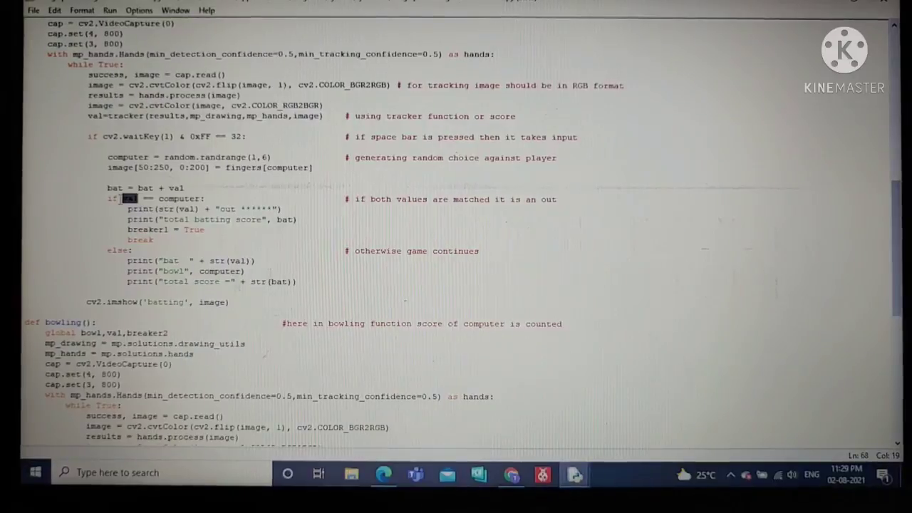
pyautogui.doubleClick(182, 198)
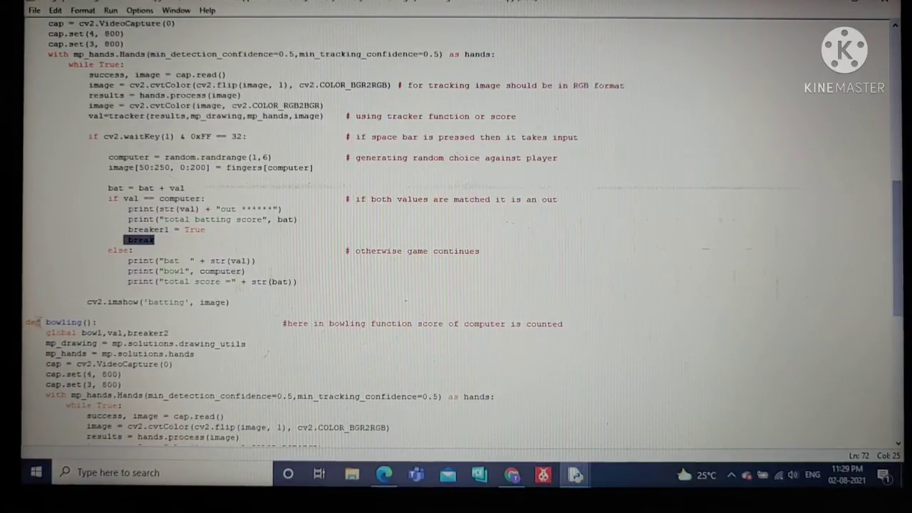
pyautogui.scroll(-3)
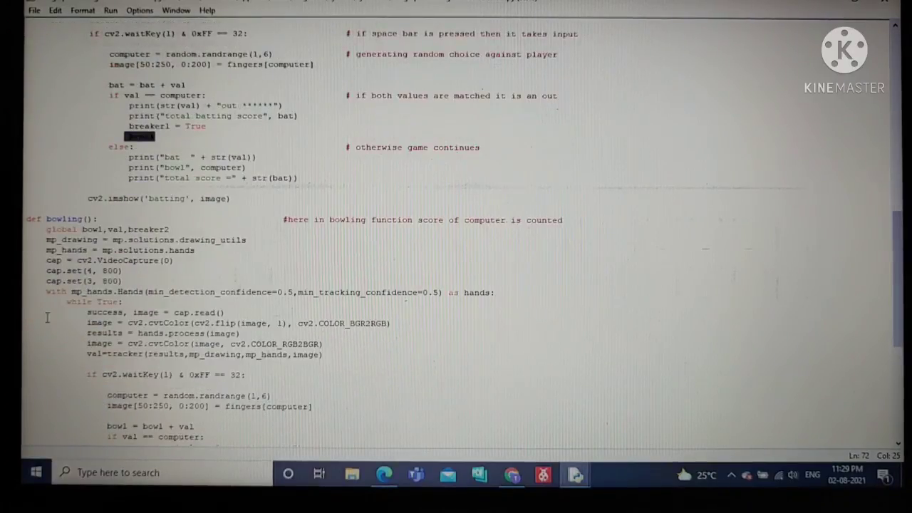
pyautogui.scroll(-3)
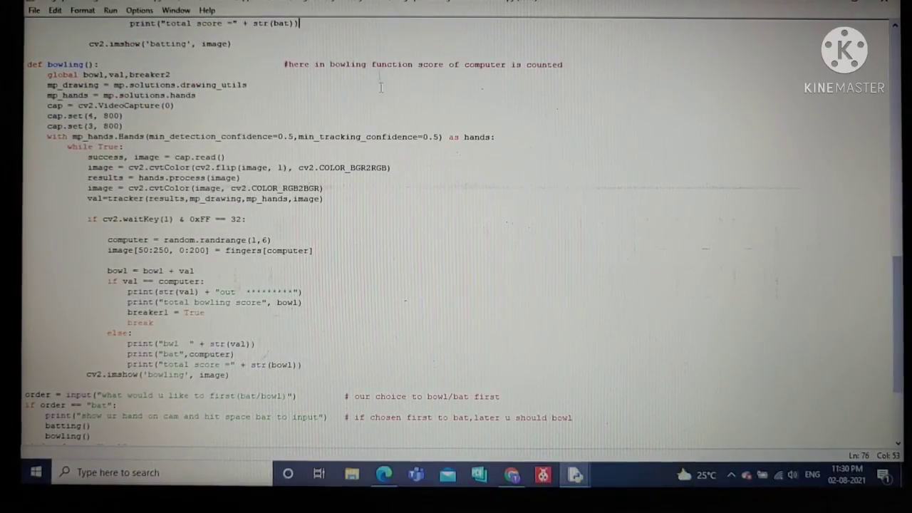
pyautogui.scroll(-3)
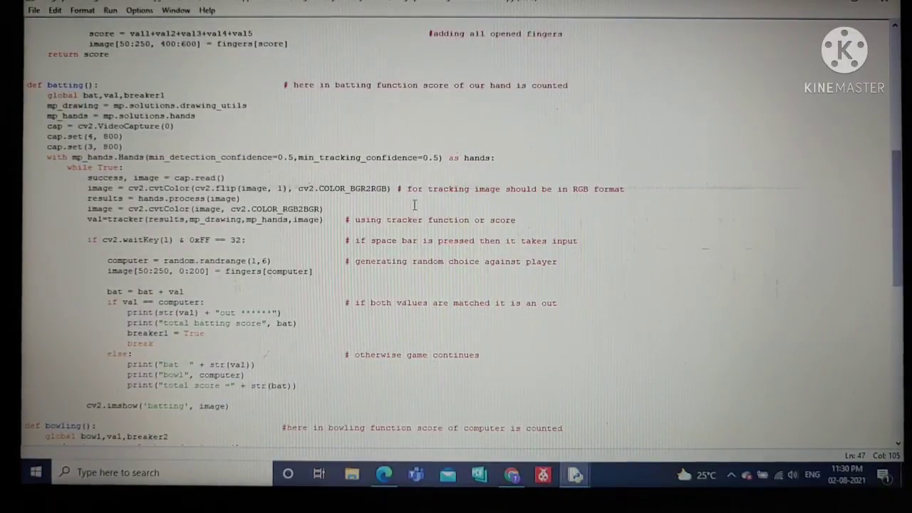
pyautogui.scroll(-3)
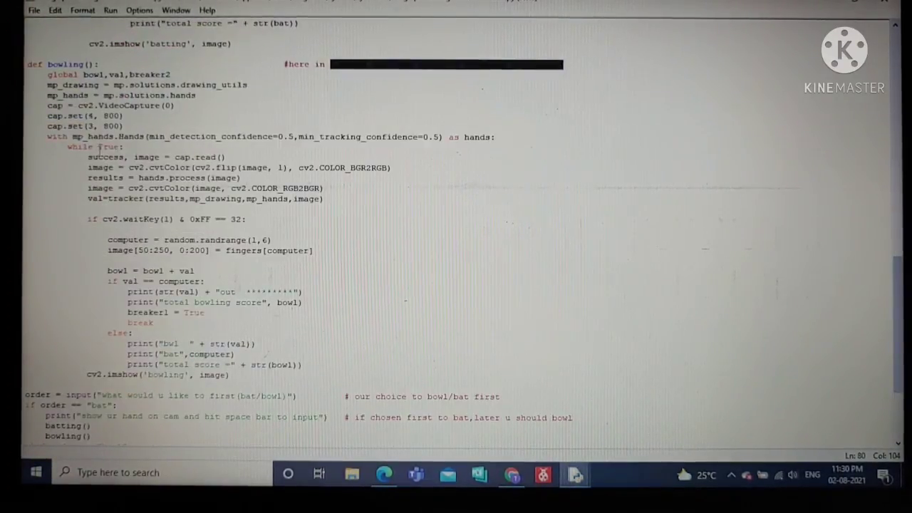
pyautogui.scroll(-3)
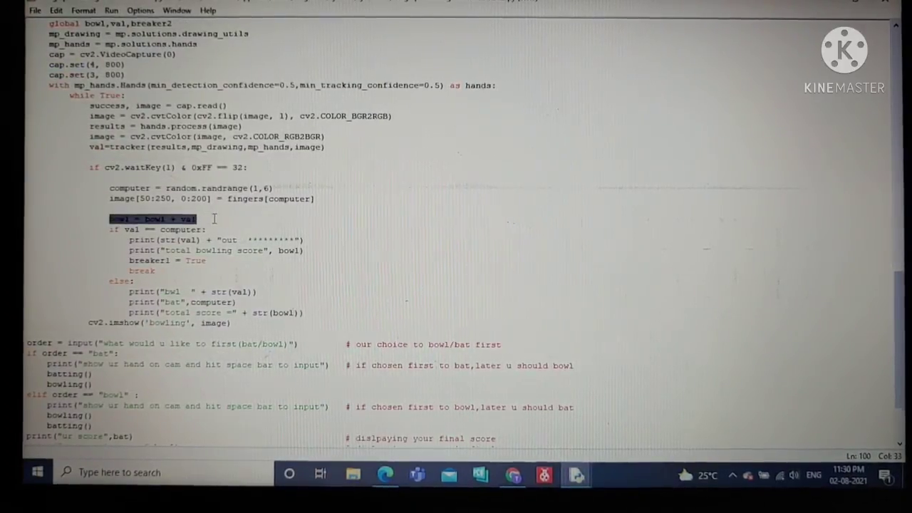
pyautogui.scroll(-3)
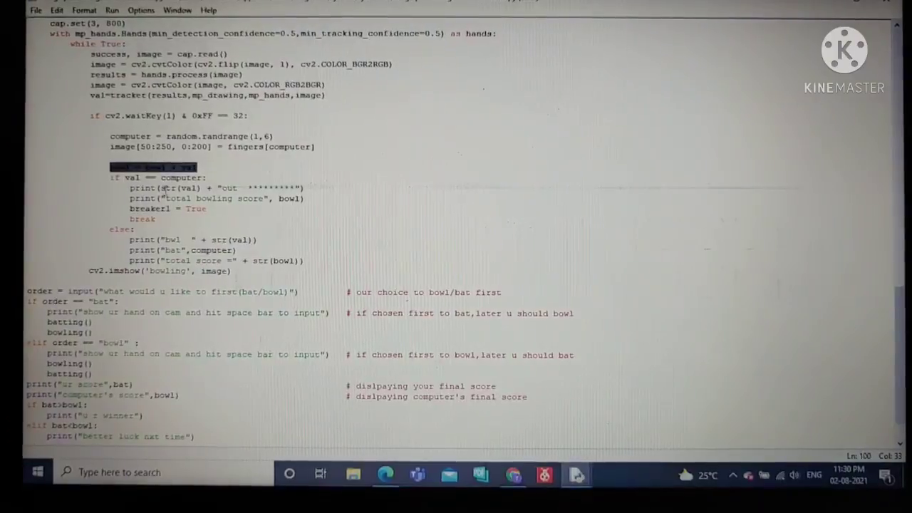
pyautogui.write('bowl = bowl + val')
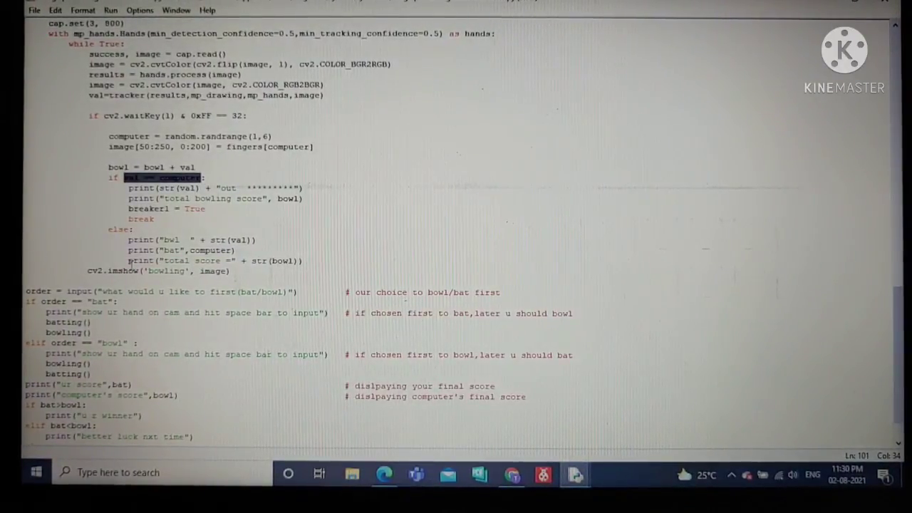
pyautogui.scroll(-3)
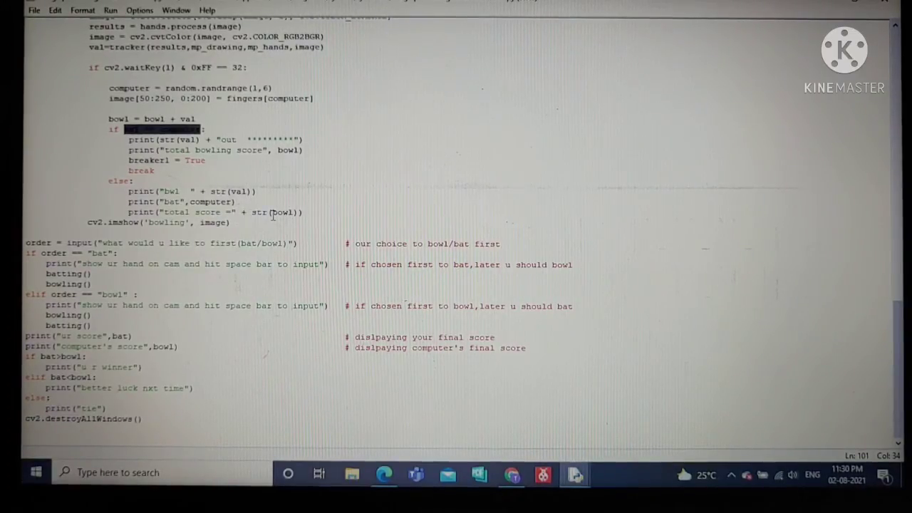
pyautogui.doubleClick(283, 211)
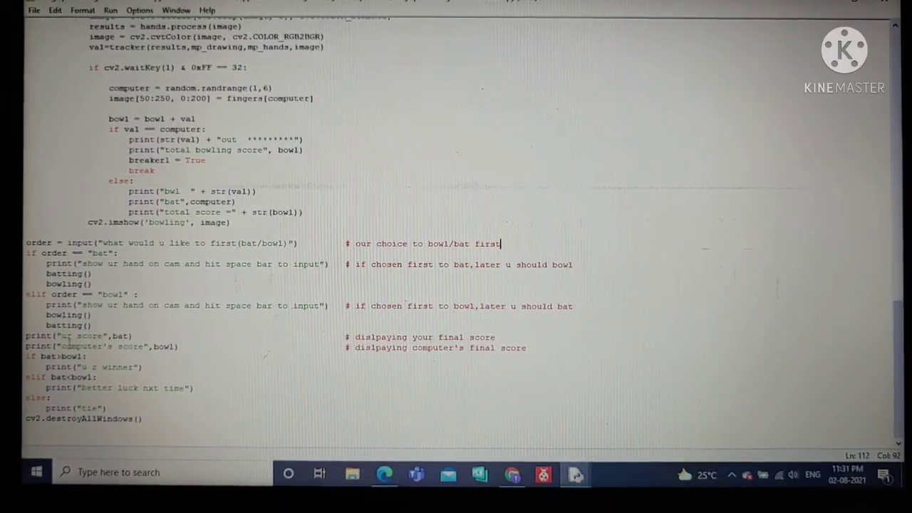
pyautogui.tripleClick(78, 337)
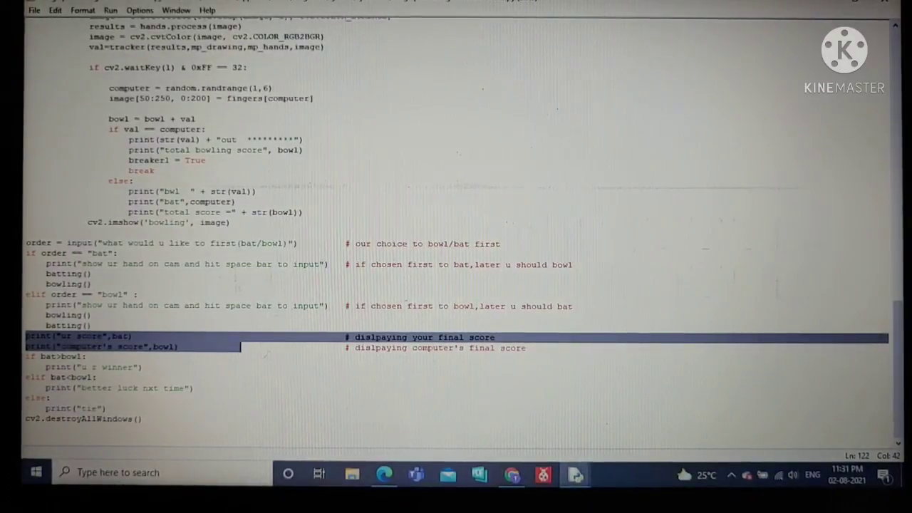
pyautogui.click(103, 348)
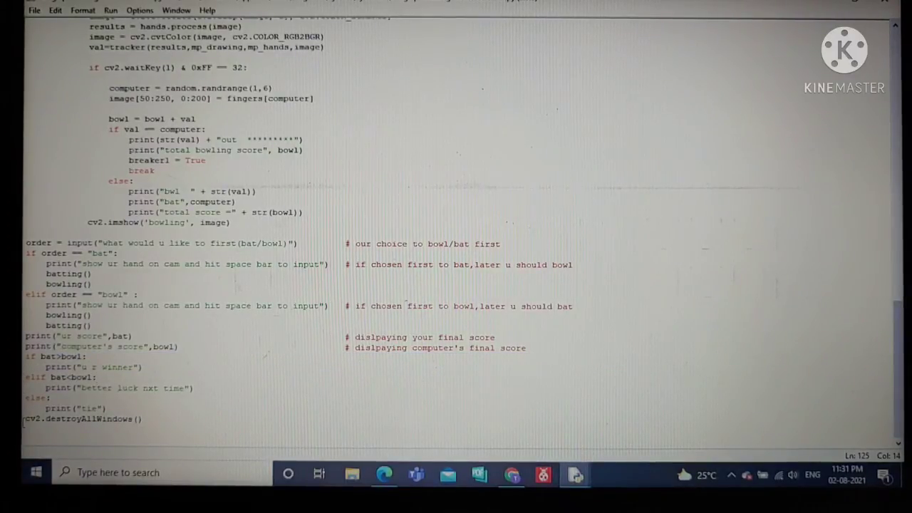
pyautogui.tripleClick(82, 418)
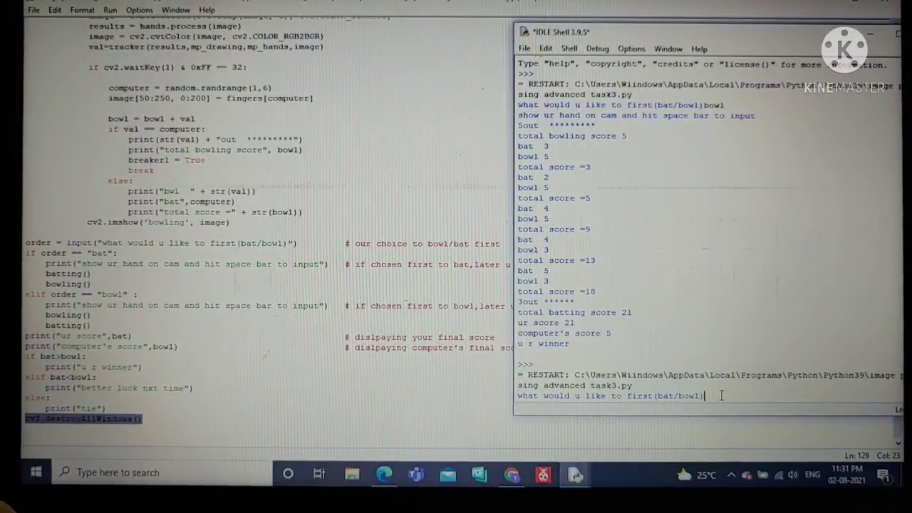
# Answer the rerun script's bat/bowl prompt with 'bat' to bat first
pyautogui.write('bat')
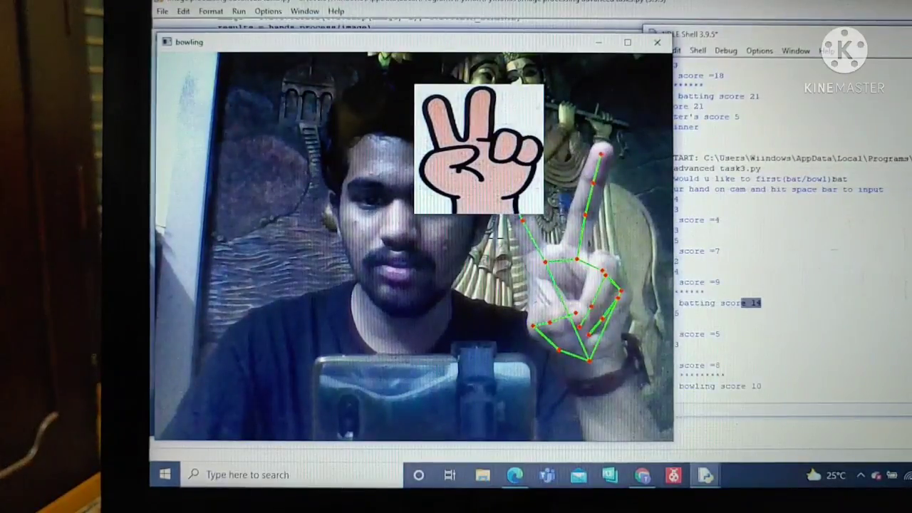
# Return to IDLE to see the second match's final scores and declared winner
pyautogui.click(655, 43)
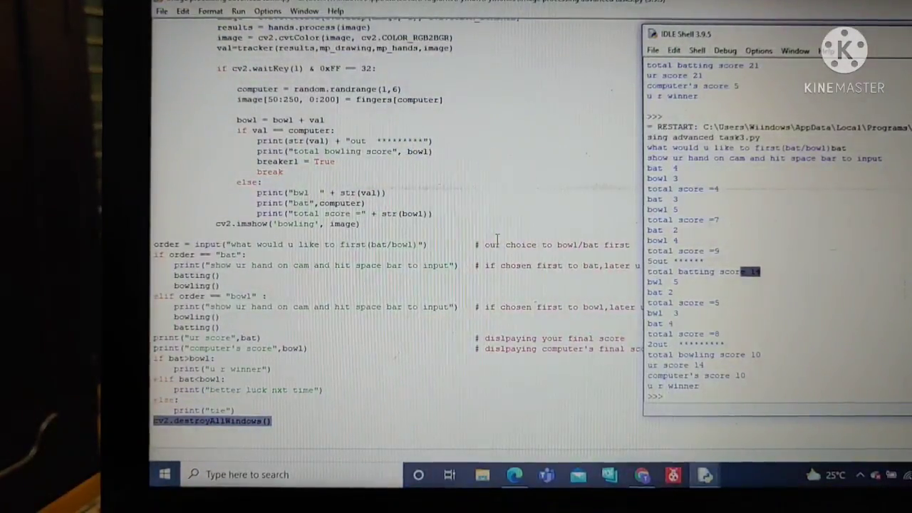